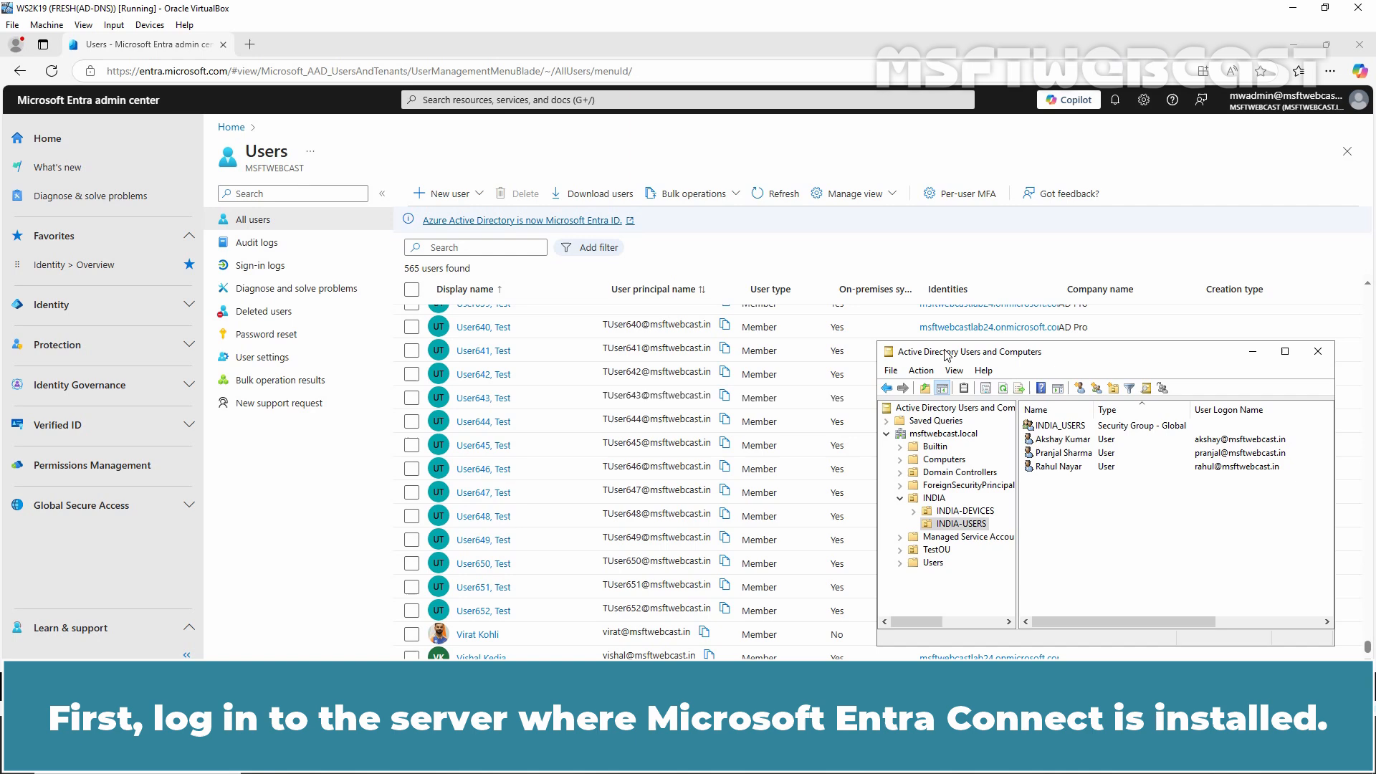
Step: Launch Synchronization Service Manager and view the export run stopped for exceeding the deletion threshold
click(1318, 351)
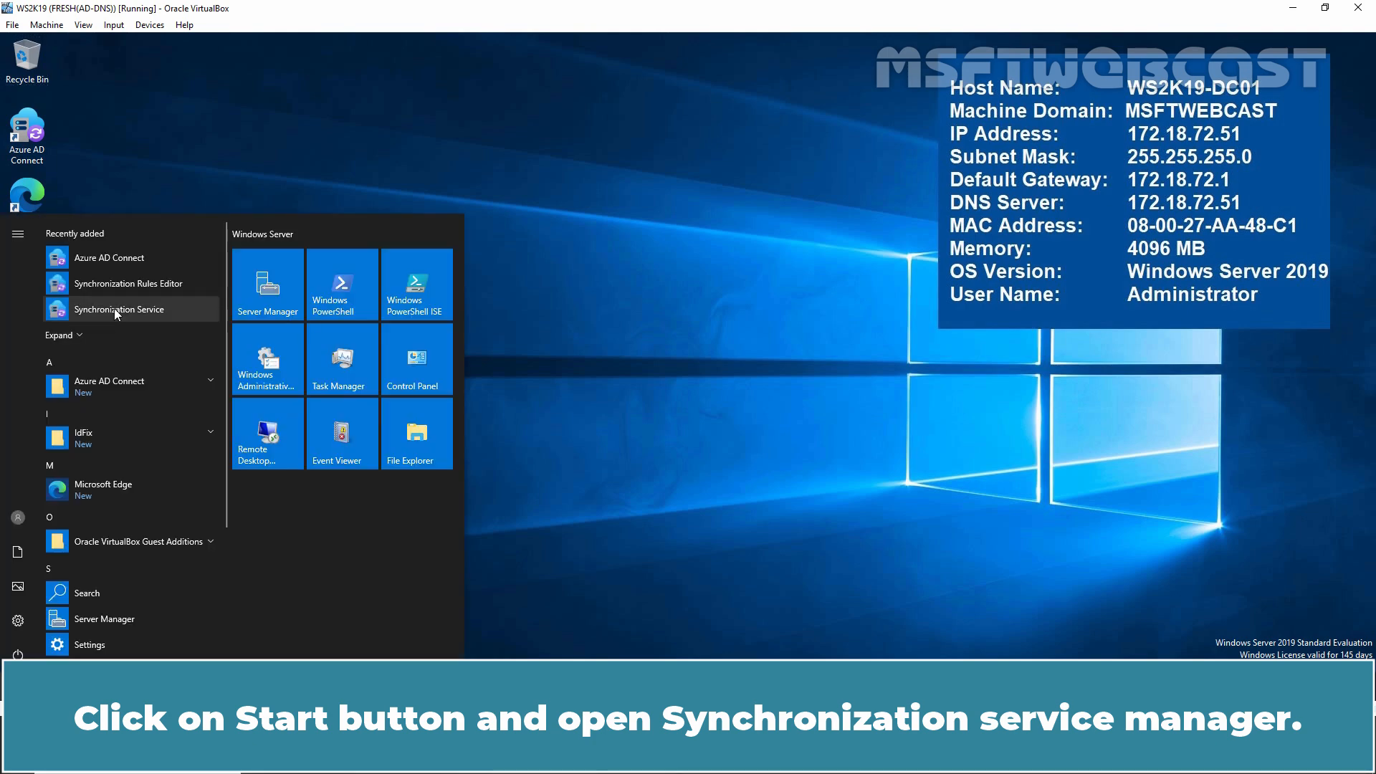
click(119, 309)
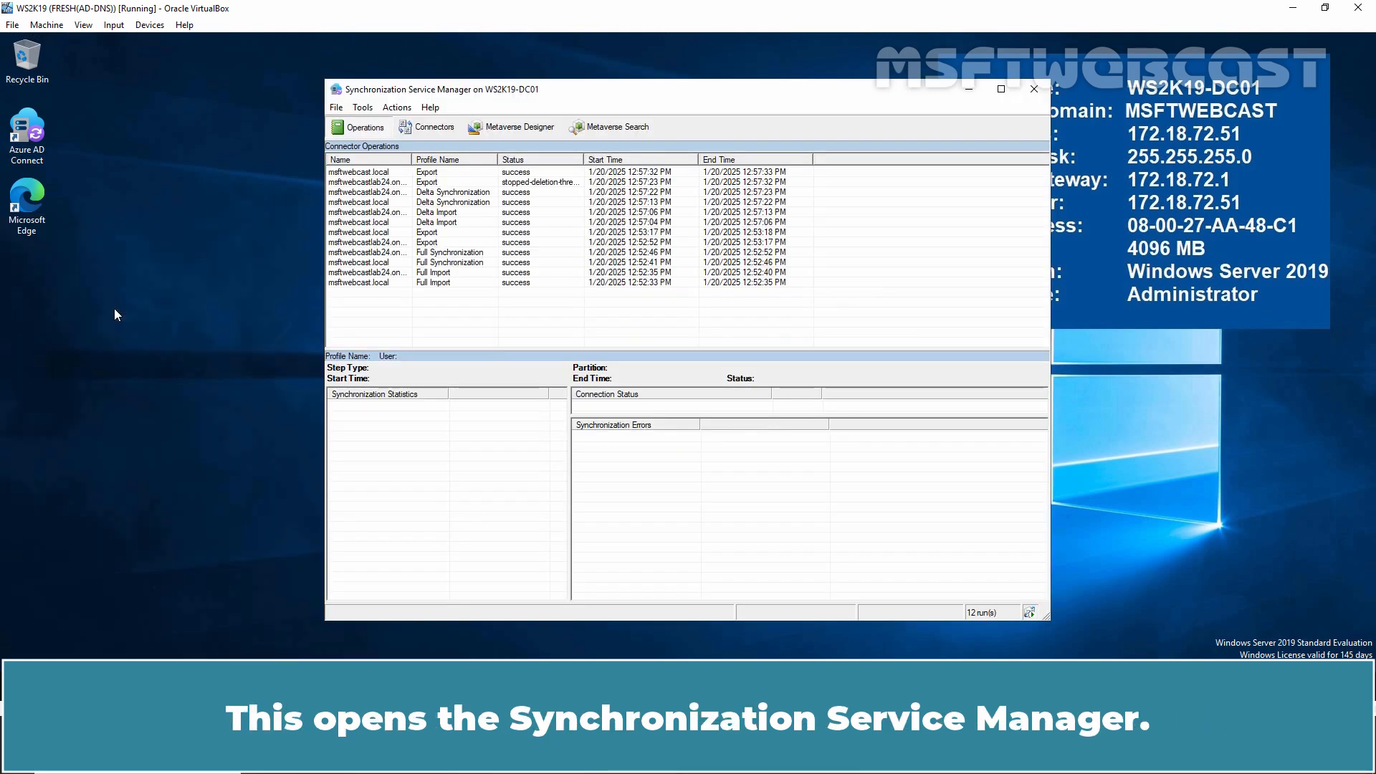
mouse_move(278, 266)
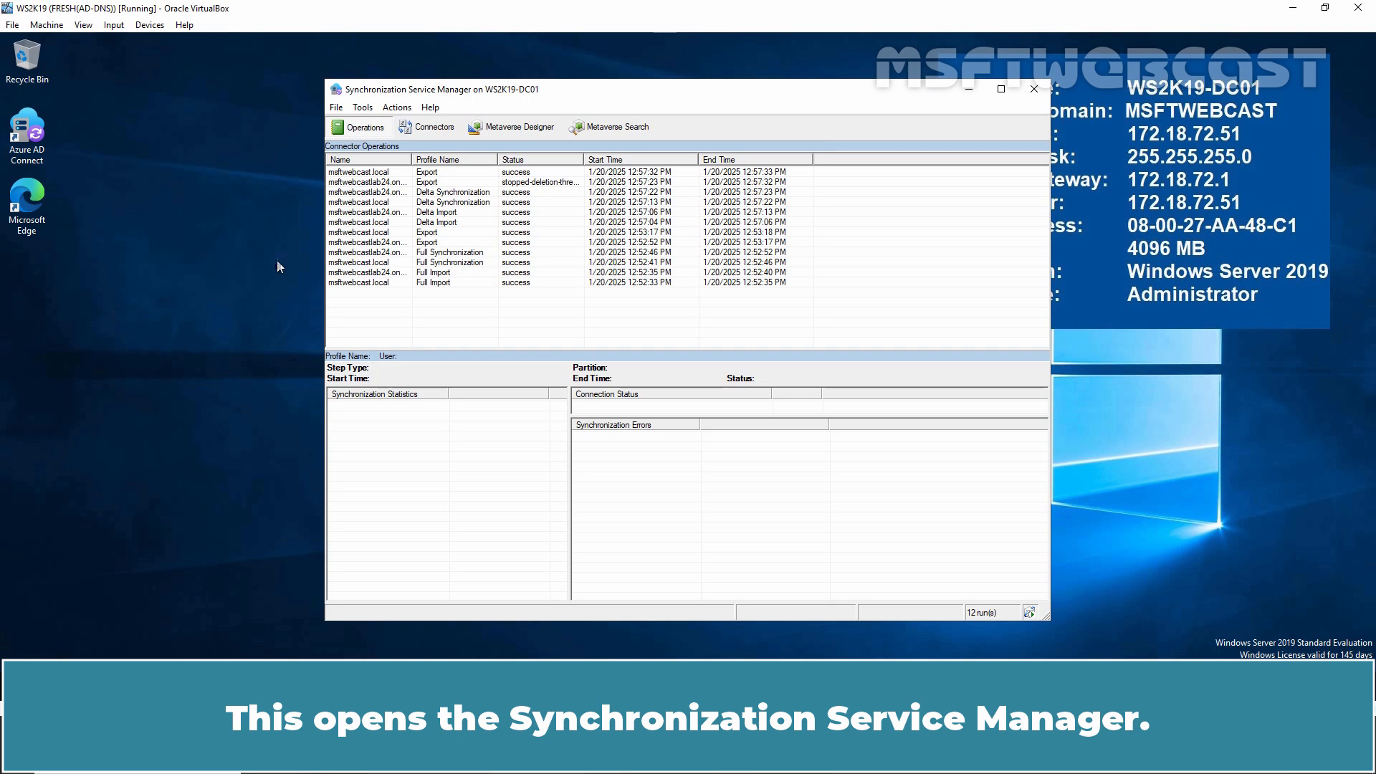
click(542, 182)
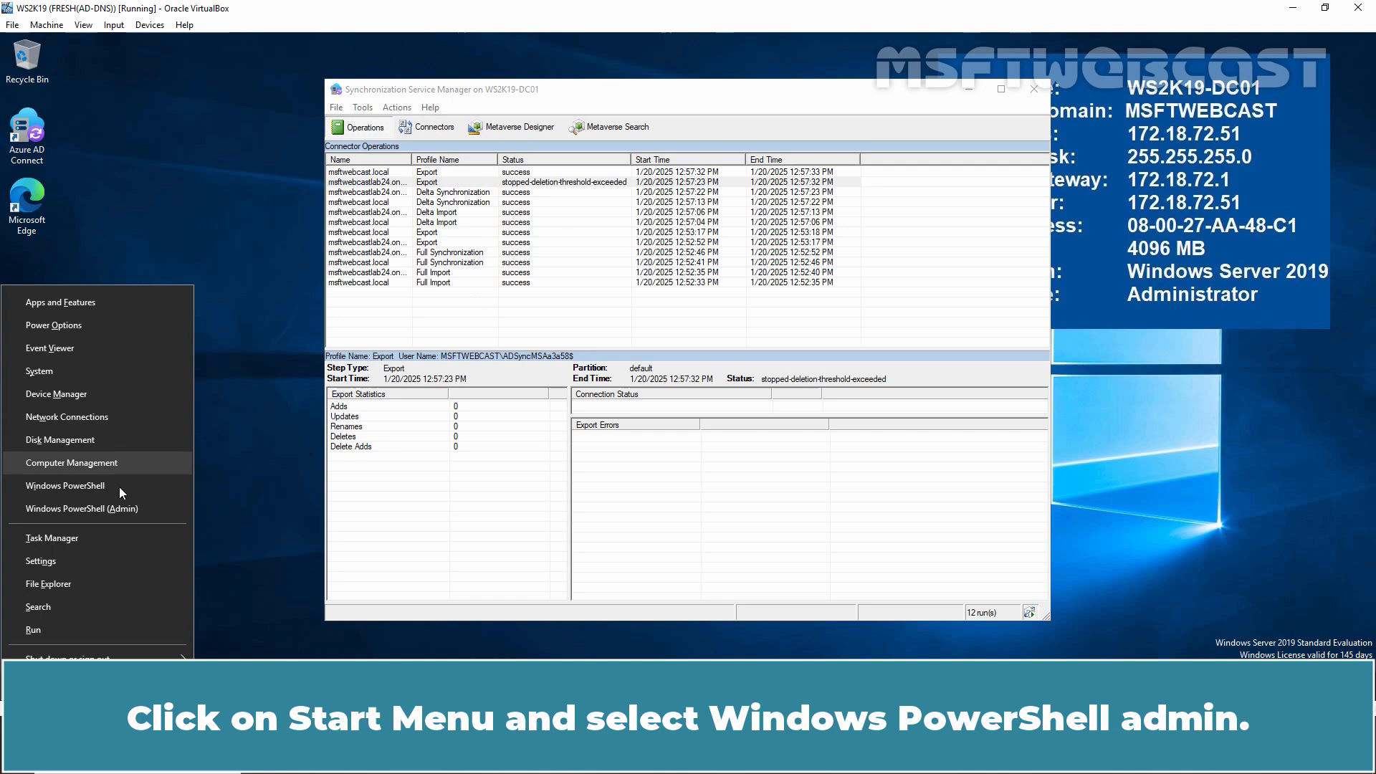
Step: Run Get-ADSyncExportDeletionThreshold in an elevated PowerShell session
click(82, 509)
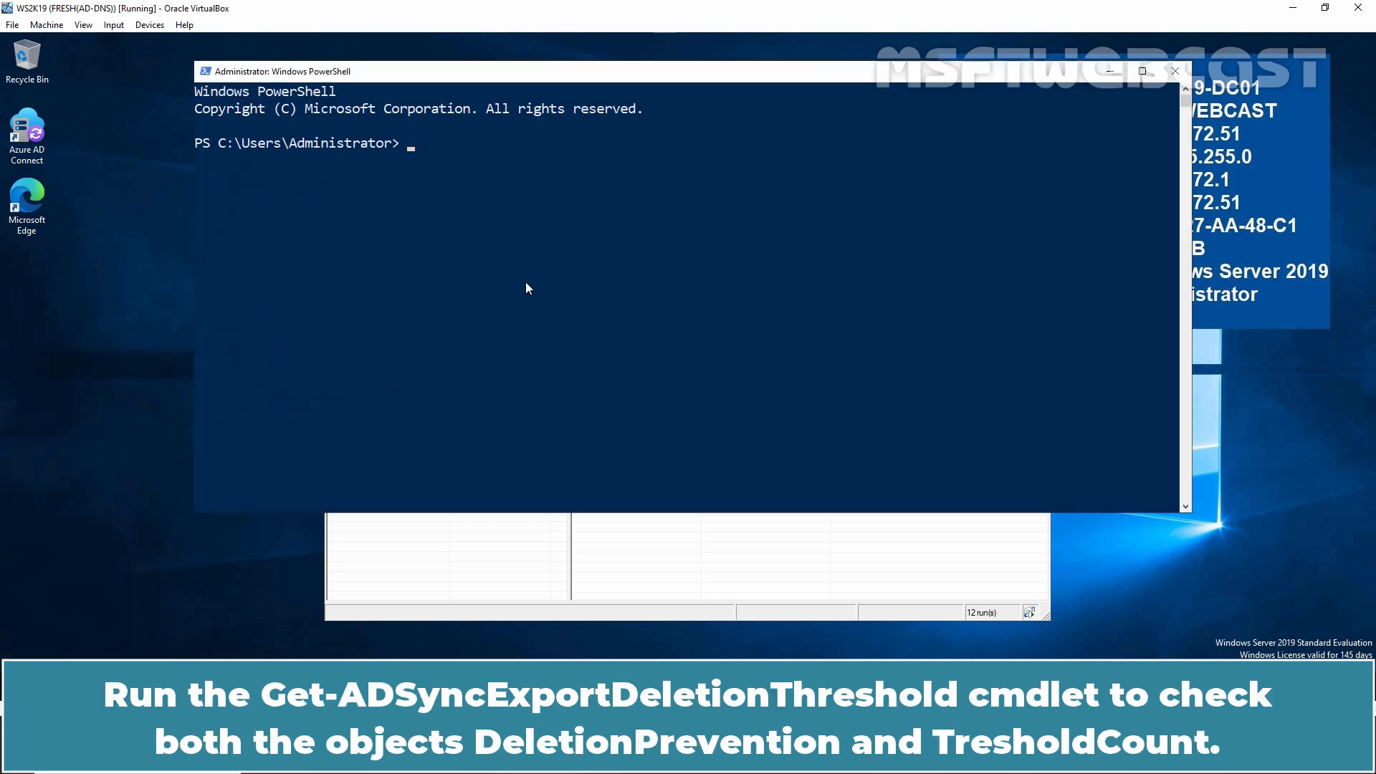
text(get-)
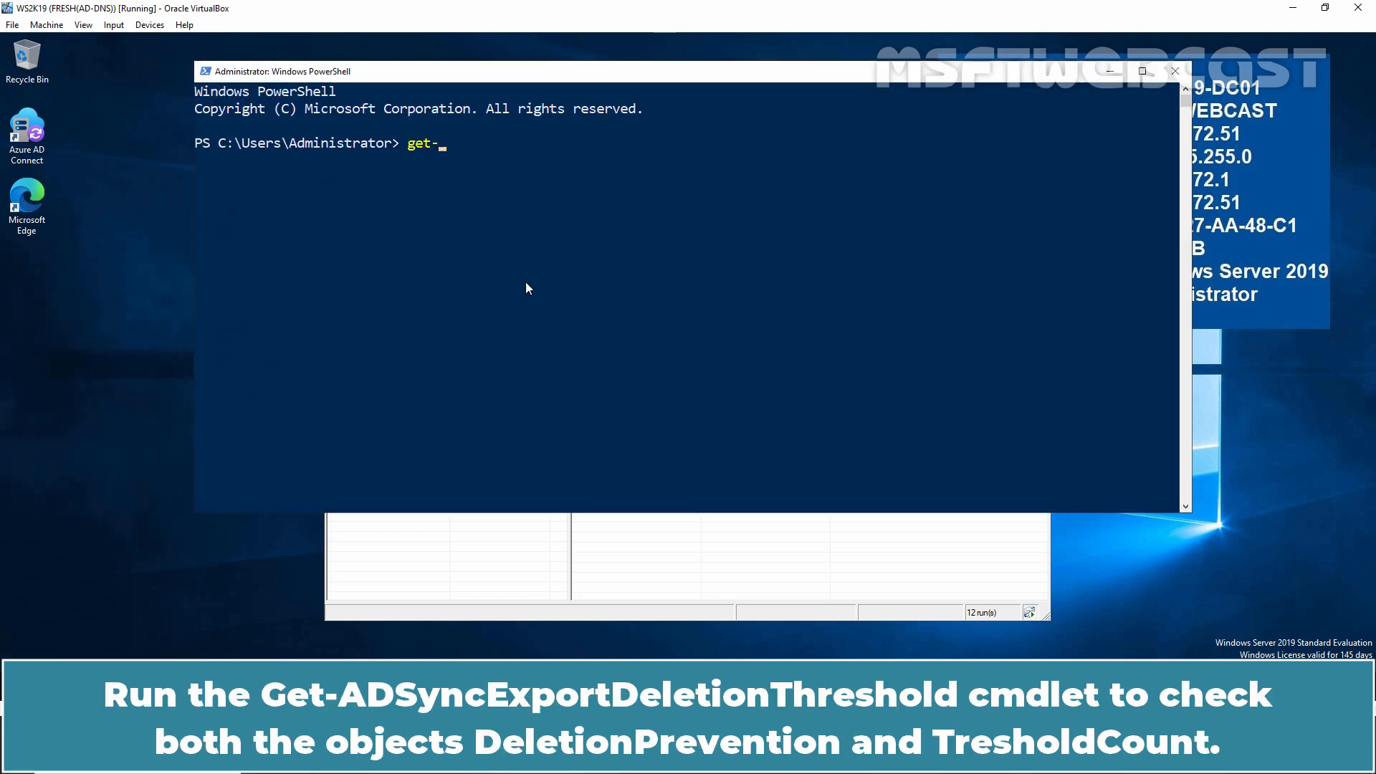
text(ad)
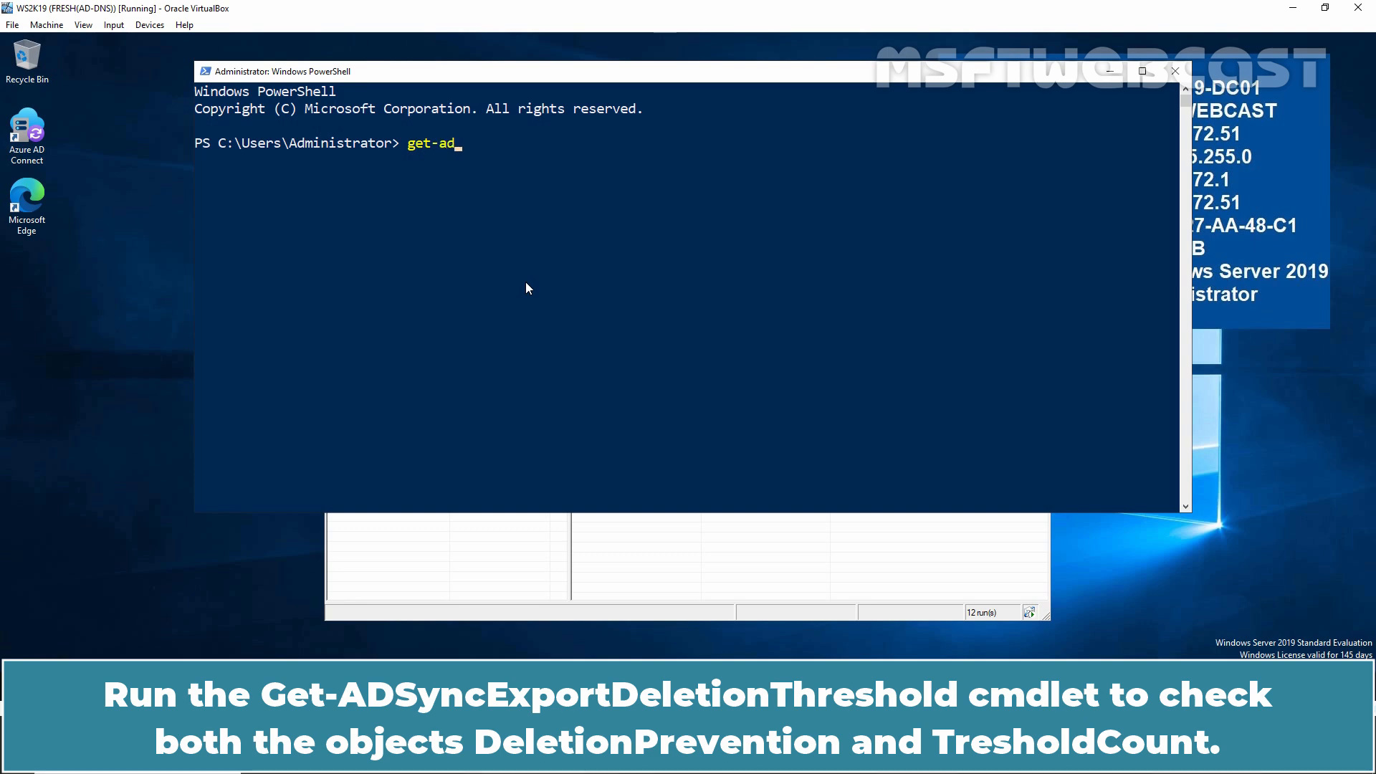
text(syncex)
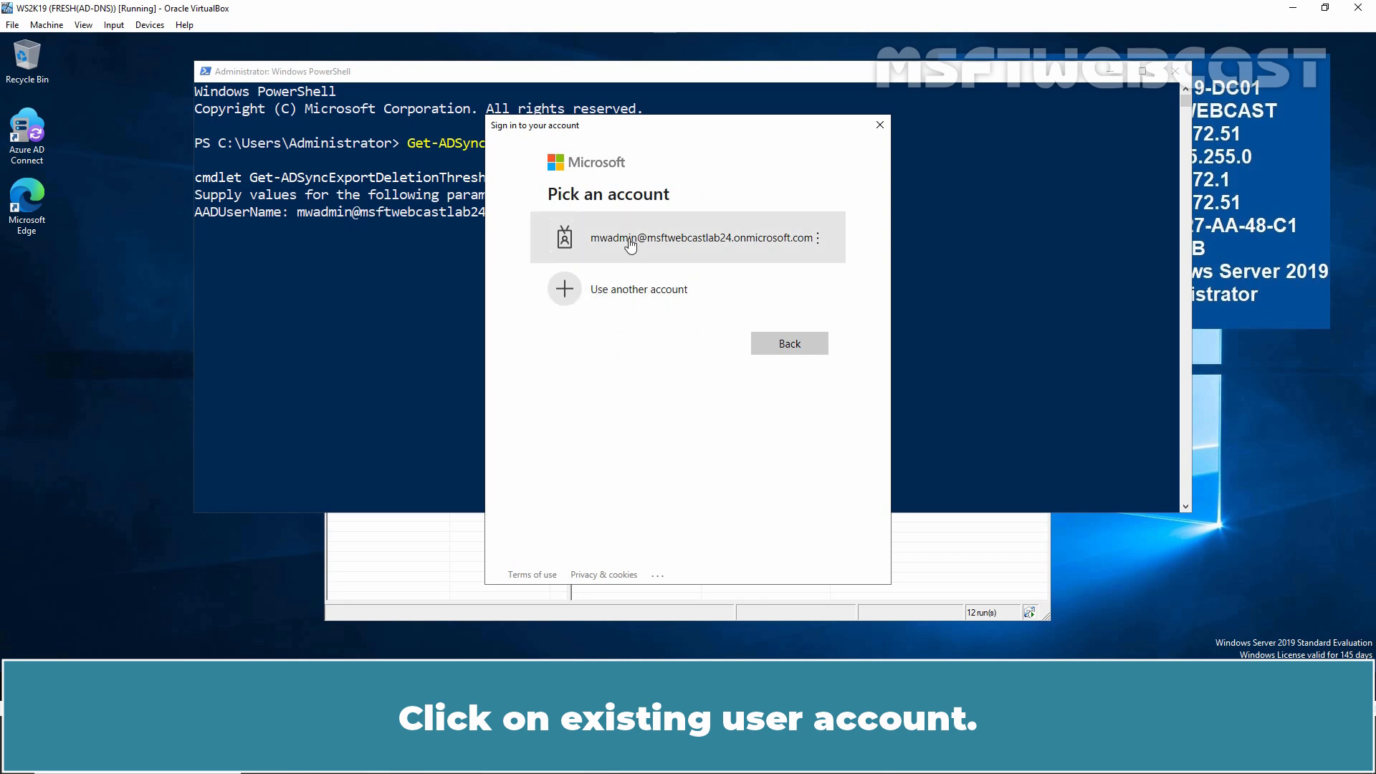
Step: Sign in with the administrator account and password, revealing the enabled 500 threshold
click(698, 238)
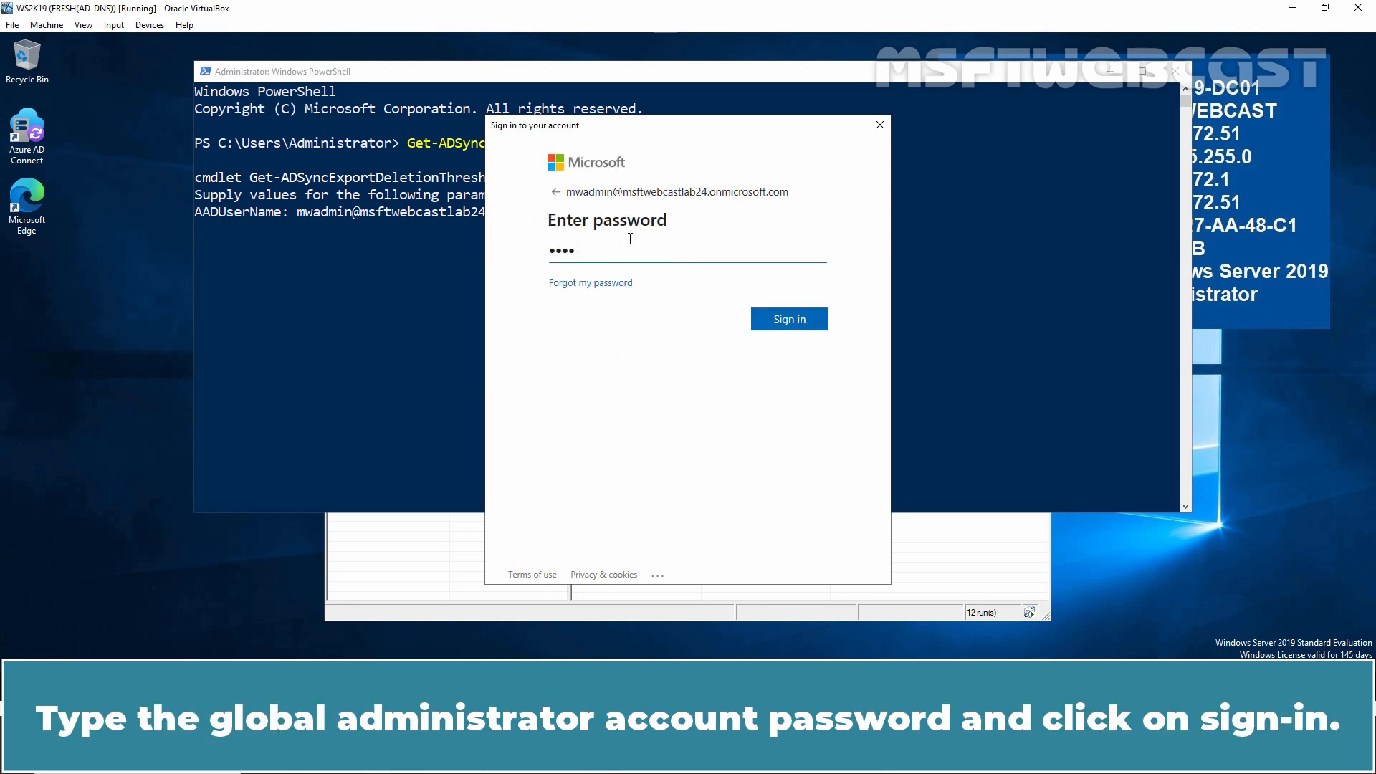
text(password)
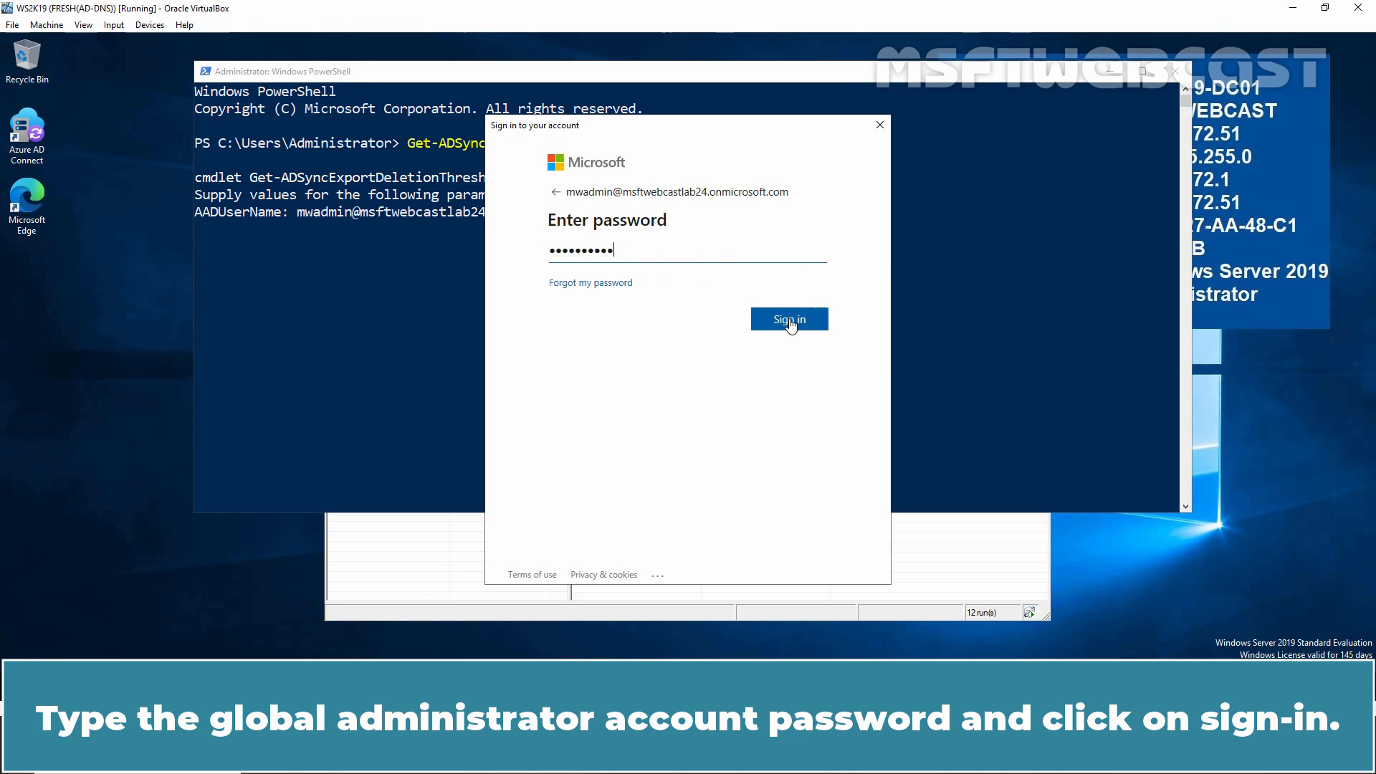
click(788, 318)
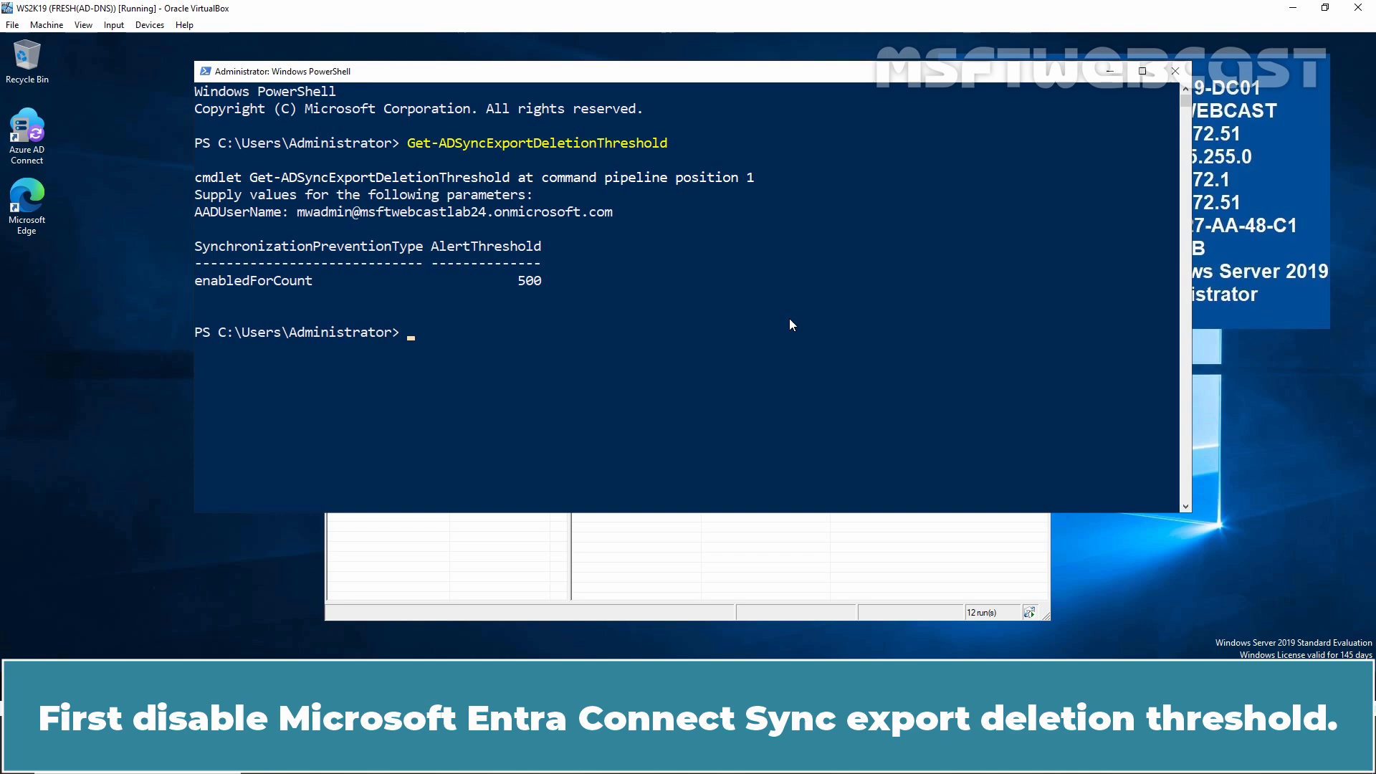
text(disable)
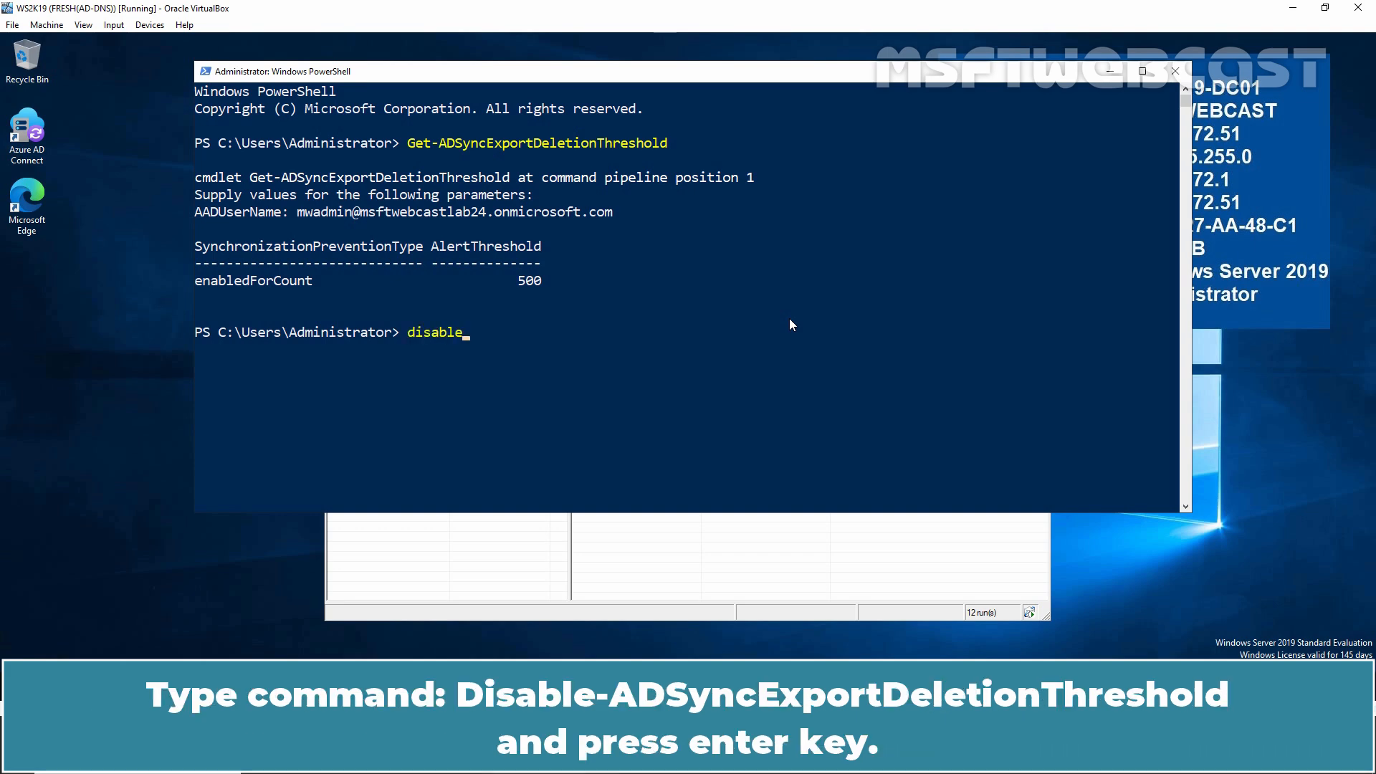
text(-adsync)
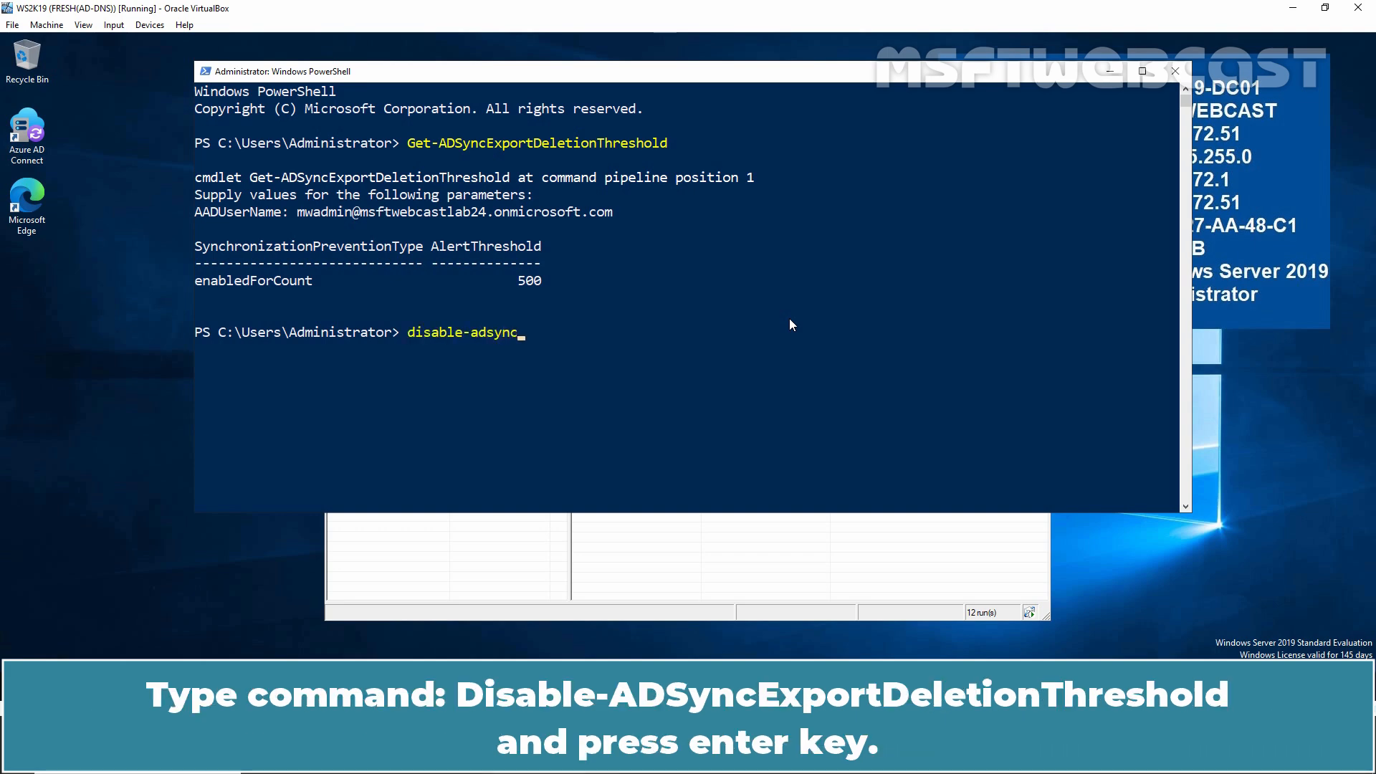
key(Return)
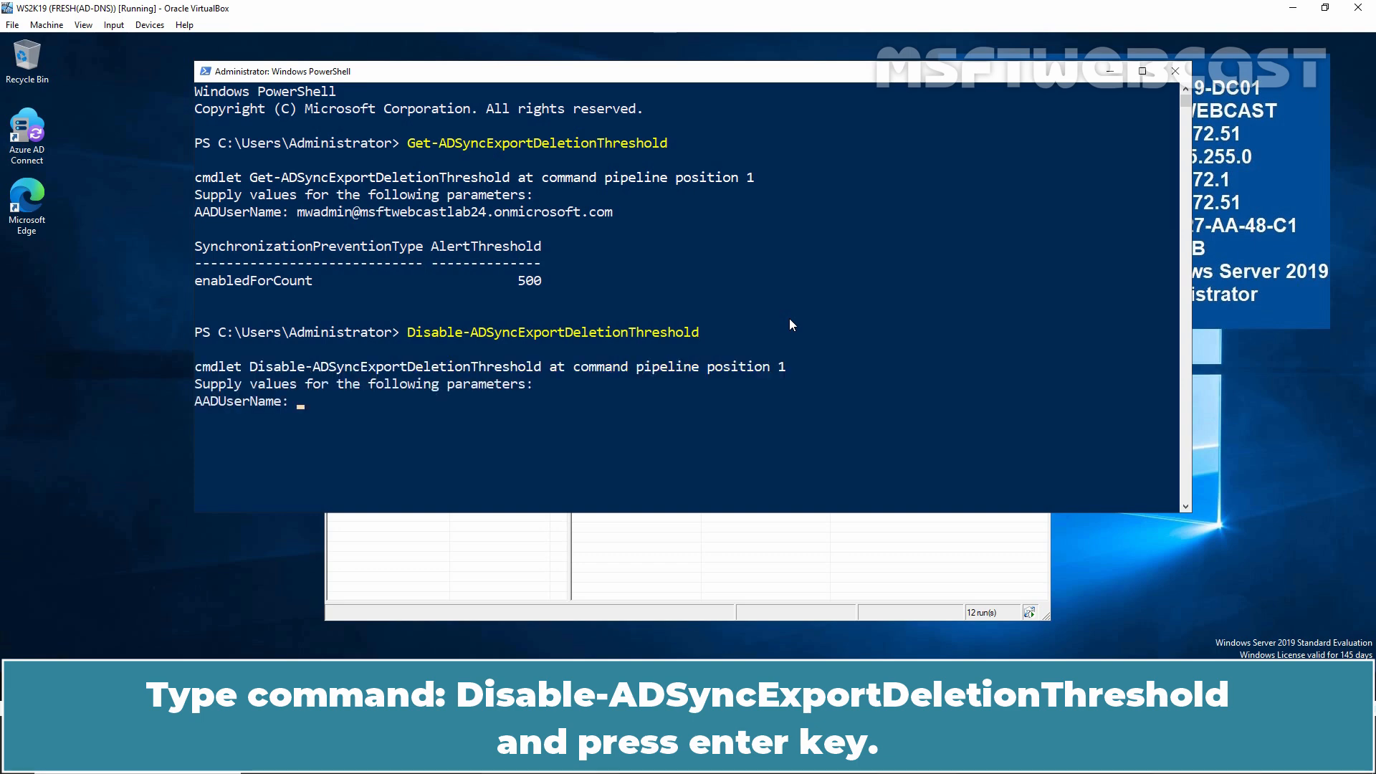
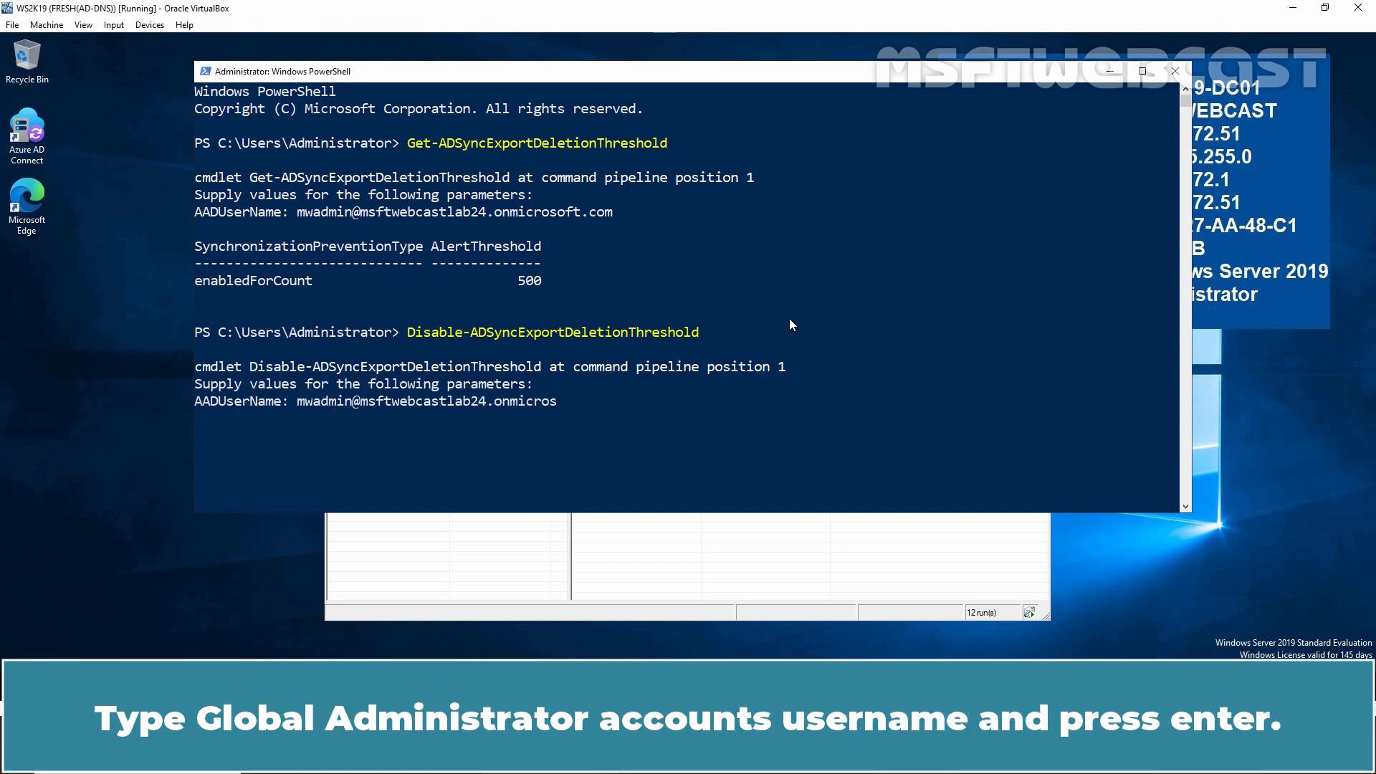
key(Return)
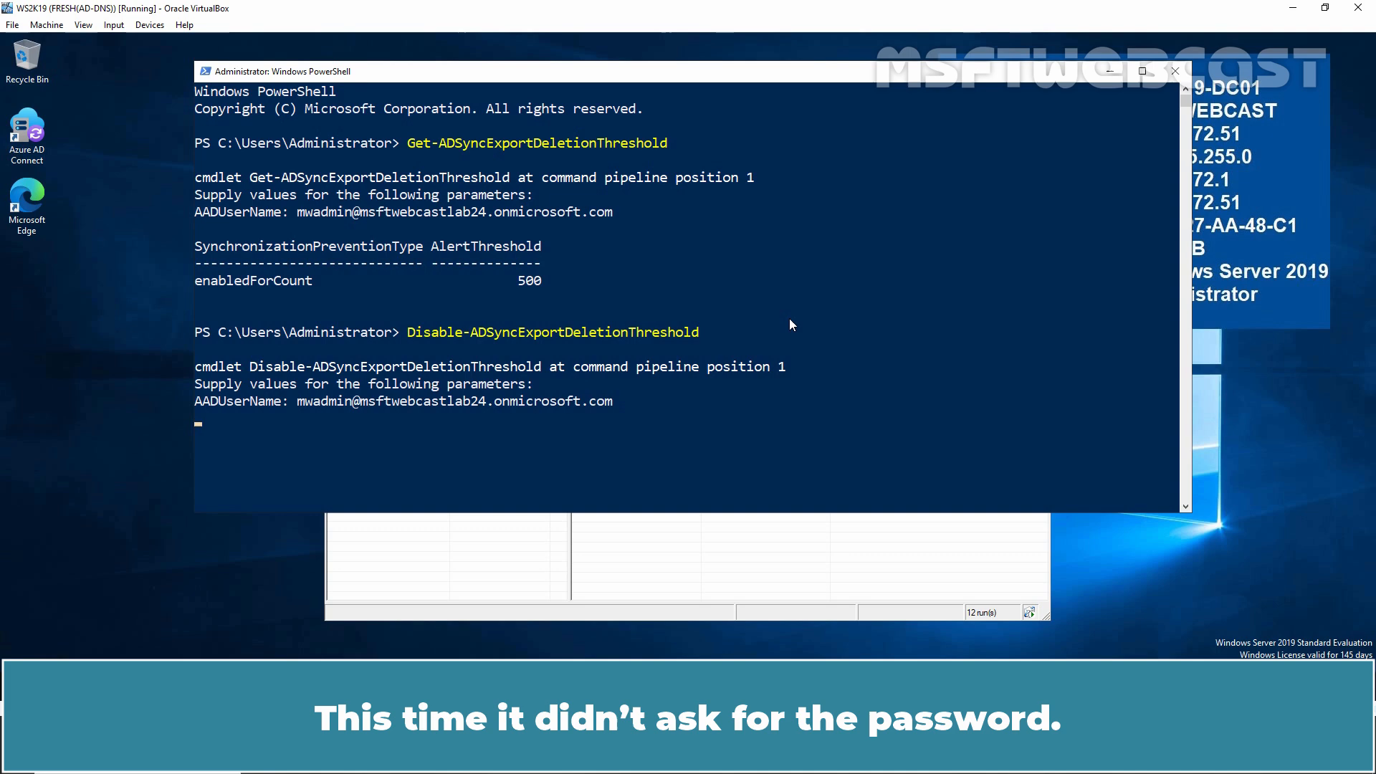
key(Return)
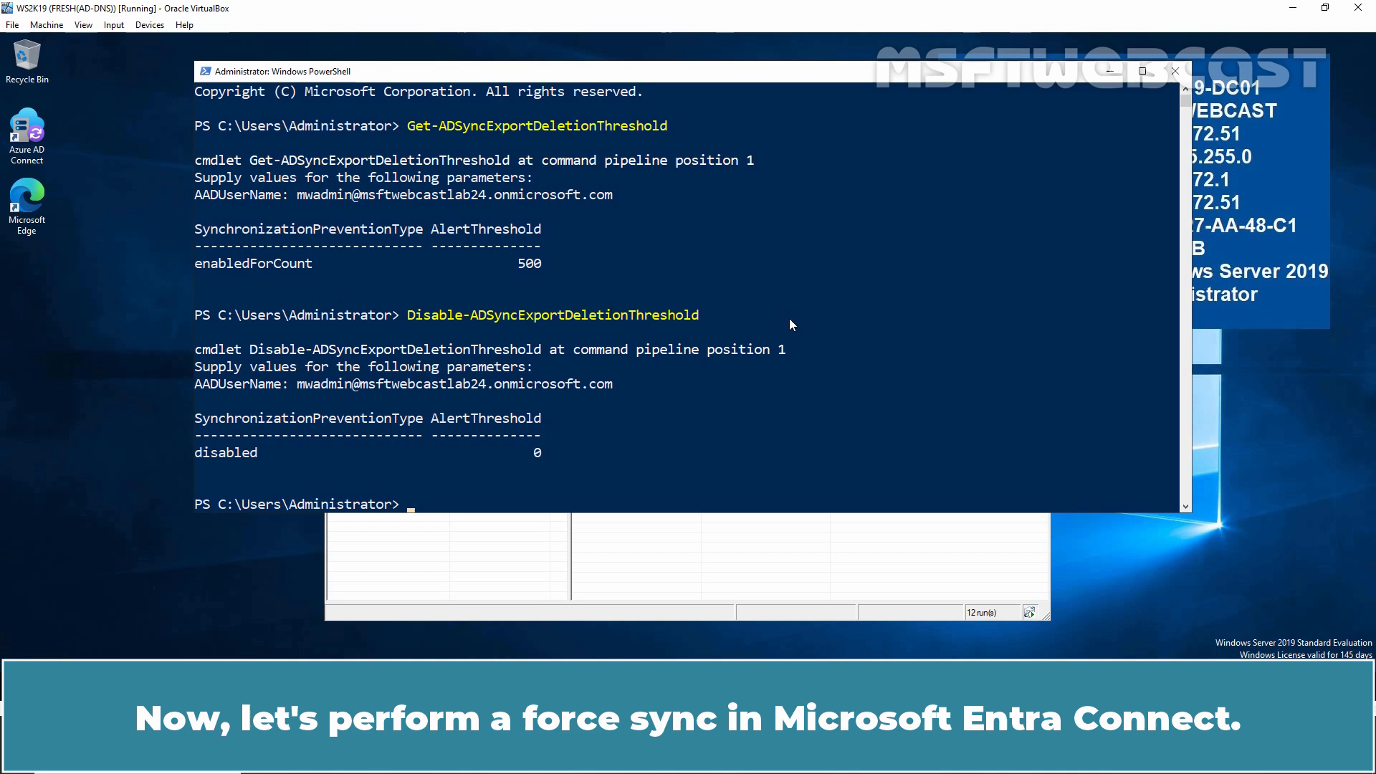
Step: Run Start-ADSyncSyncCycle -PolicyType Initial and get a Success result
text(star)
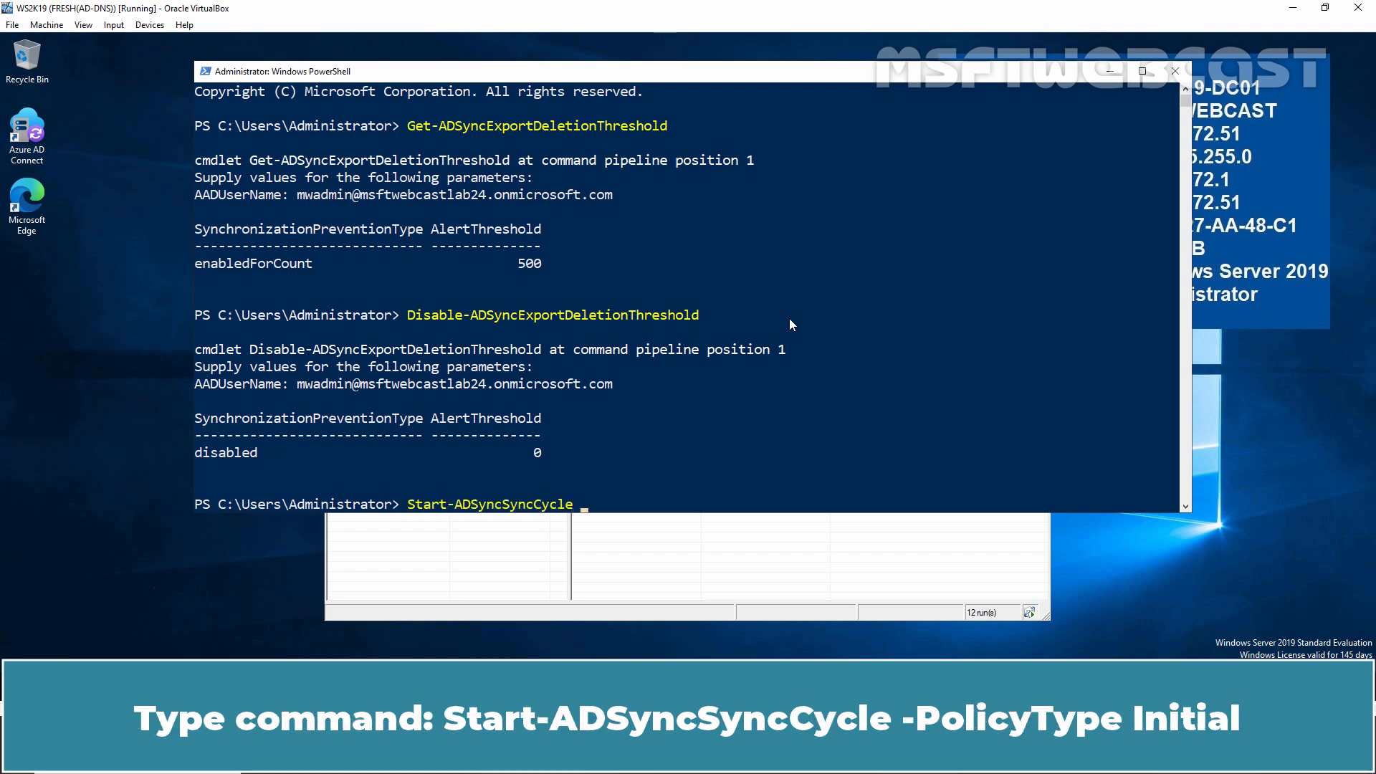
text(-PolicyType Initial)
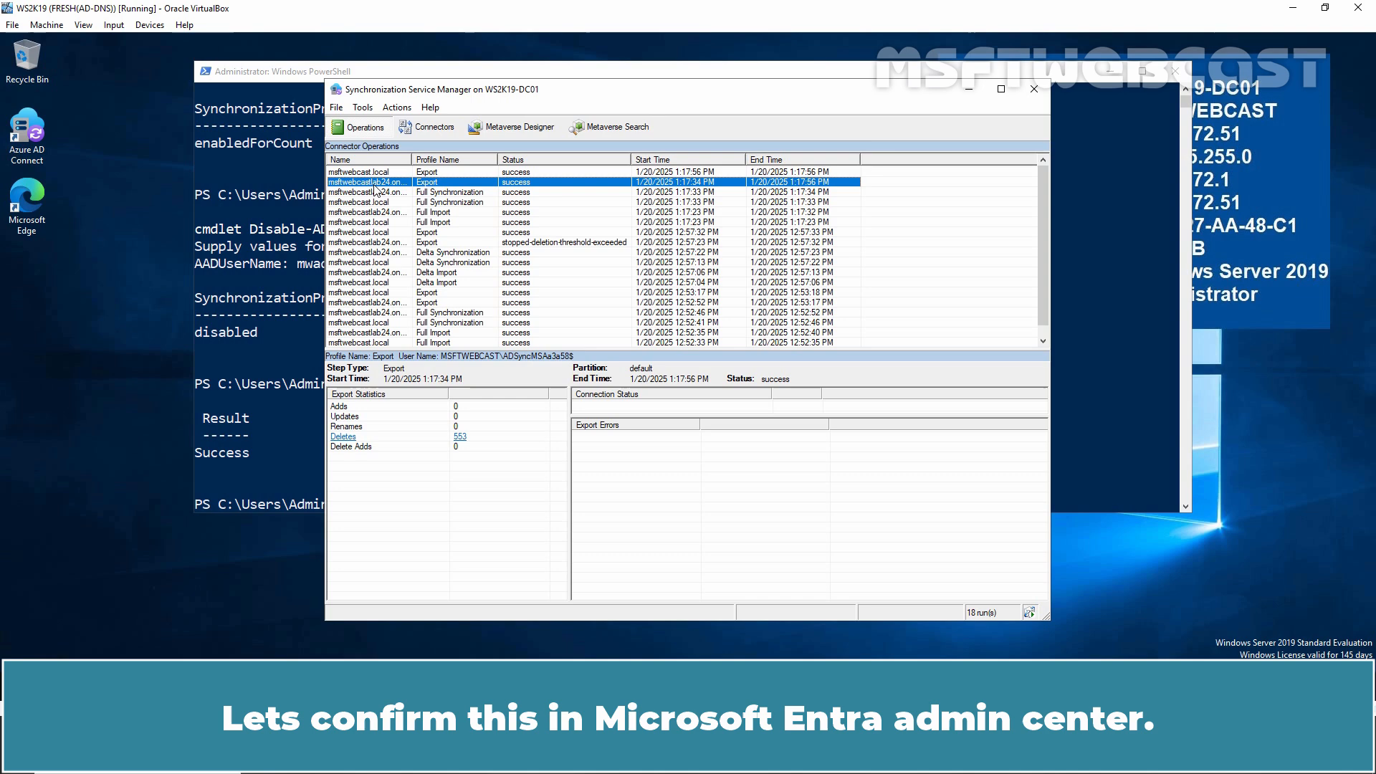
mouse_move(173, 631)
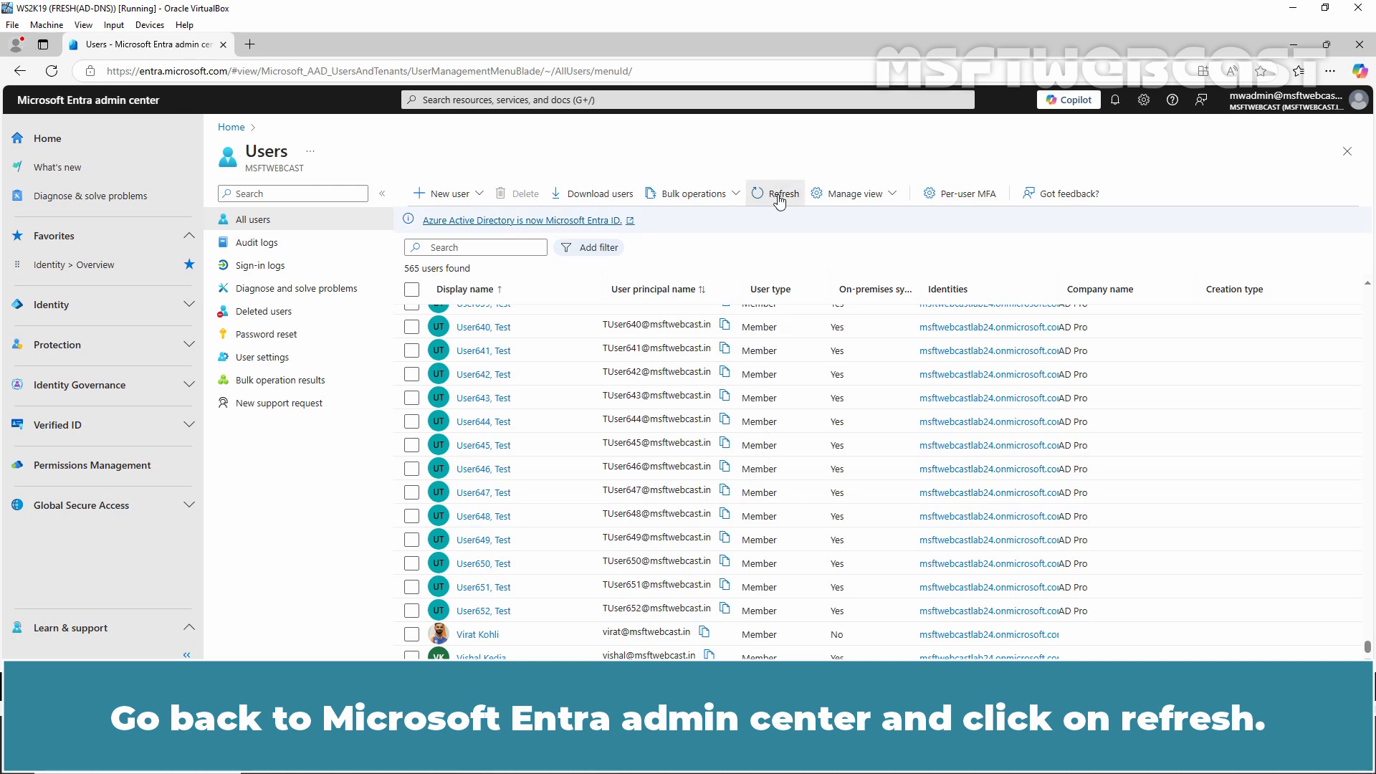
Step: Refresh All users to show 12 users, then list the 554 deleted users
click(776, 193)
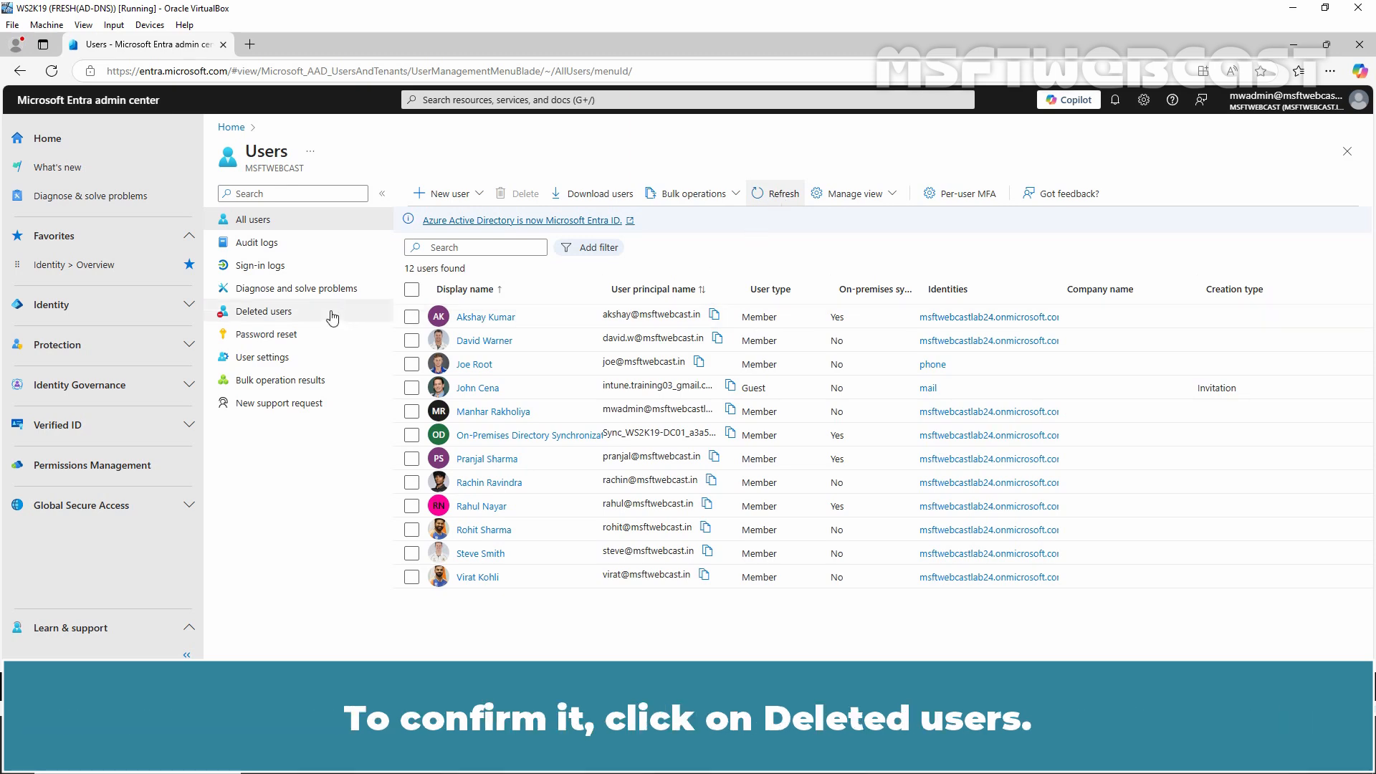
click(264, 311)
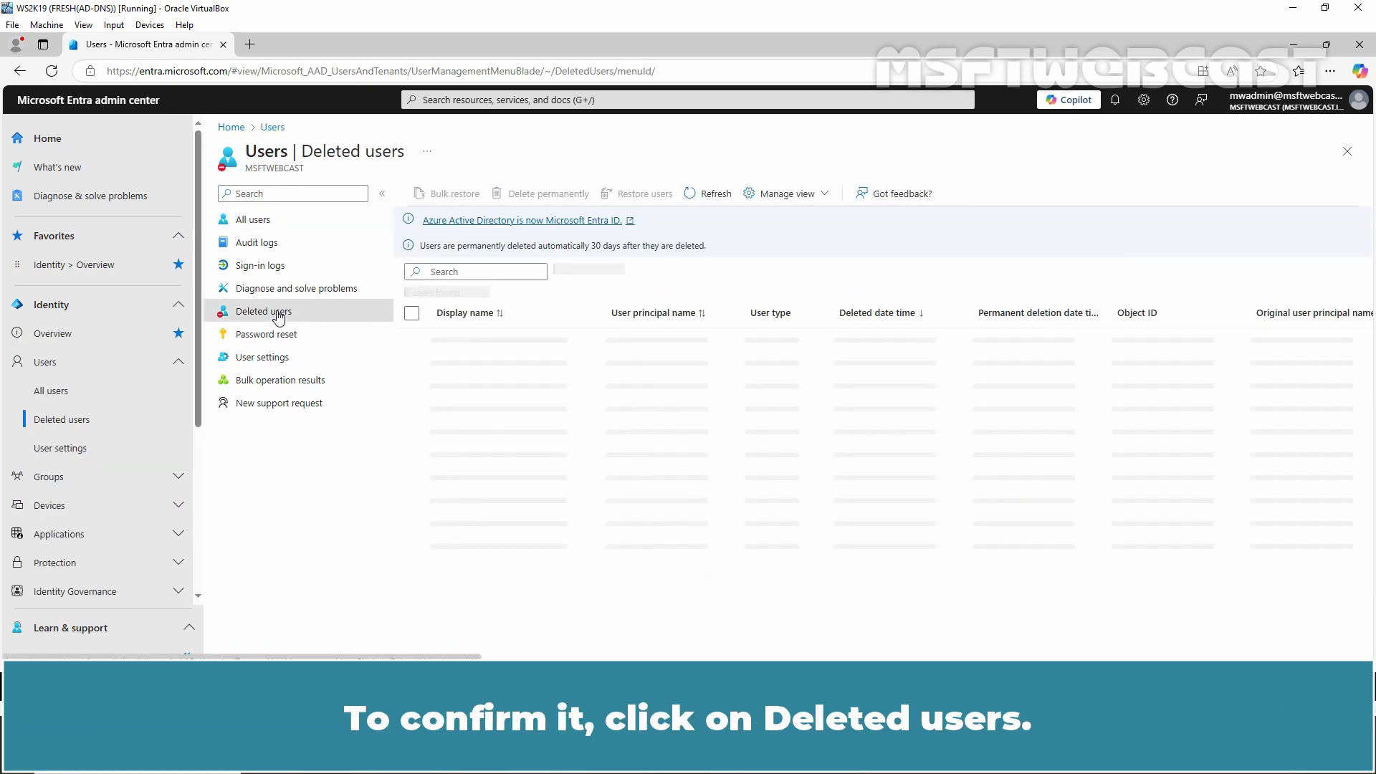
click(265, 310)
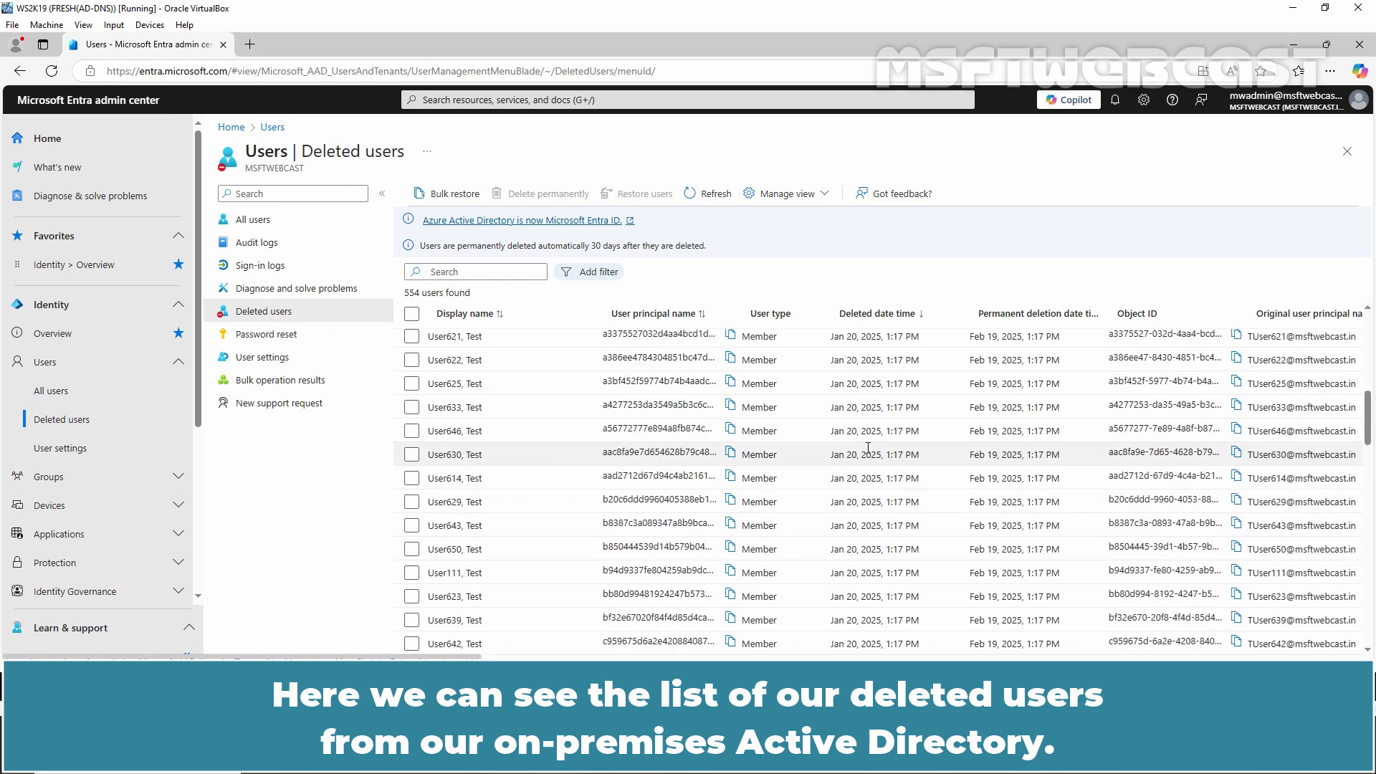
scroll(down, 3)
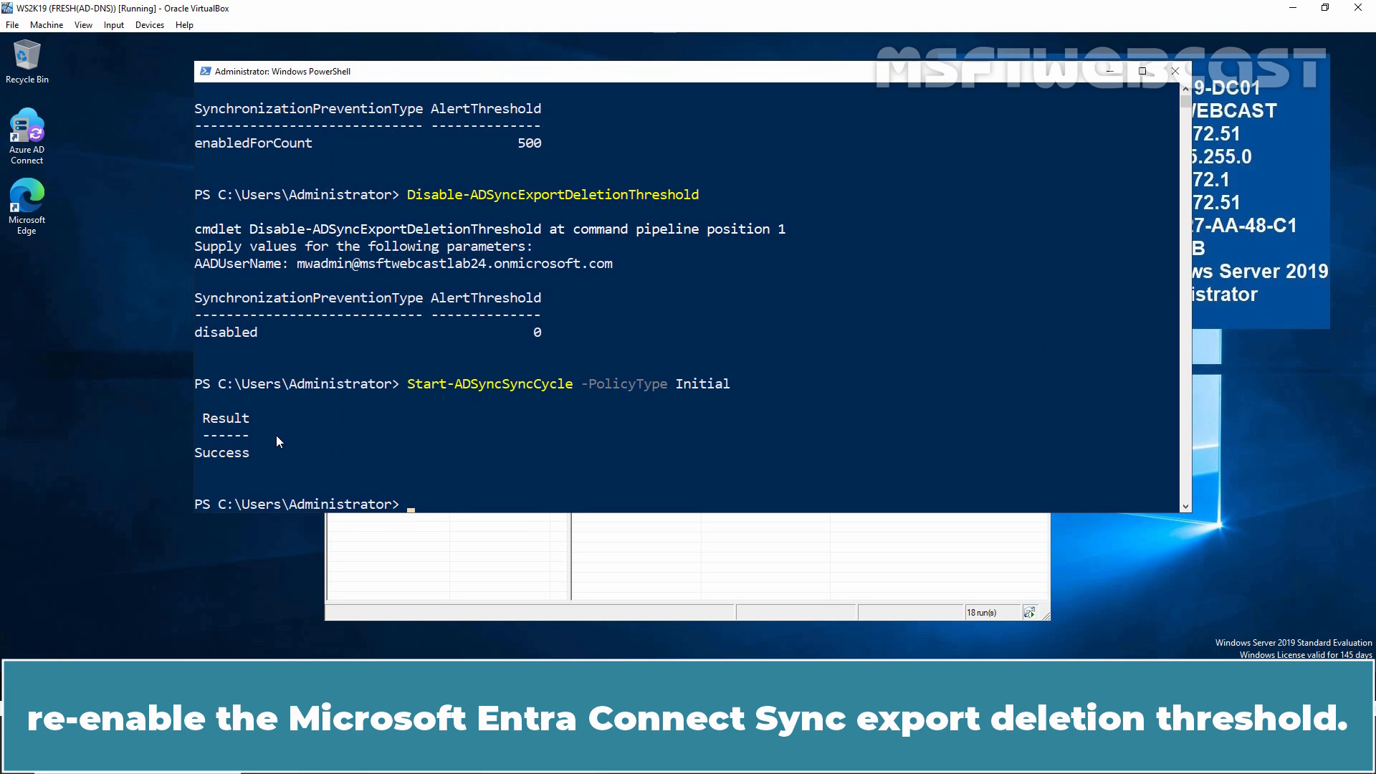
Step: Run Enable-ADSyncExportDeletionThreshold with -DeletionThreshold 200 and enter the mwadmin username
text(Enable-ADSyncExportDeletionThreshold -DeletionThreshold 500)
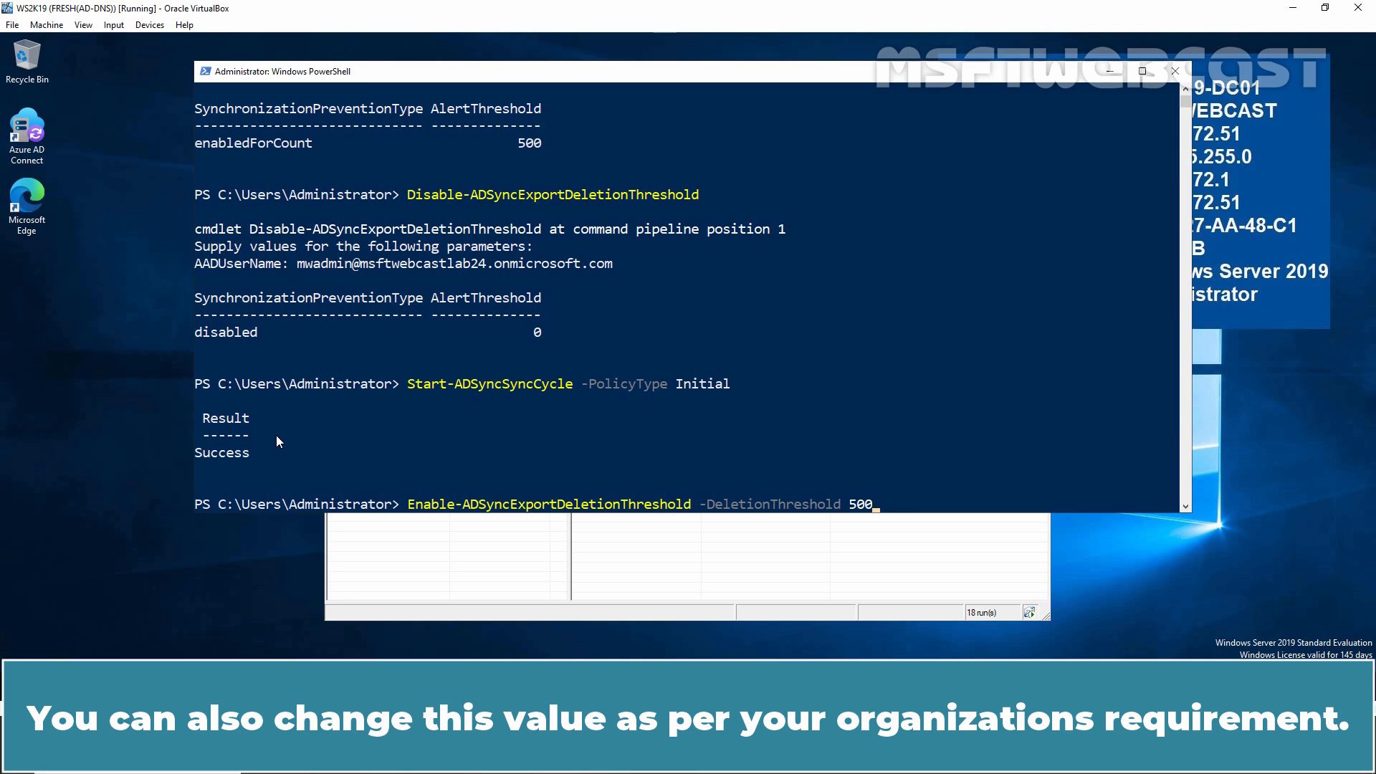
key(backspace)
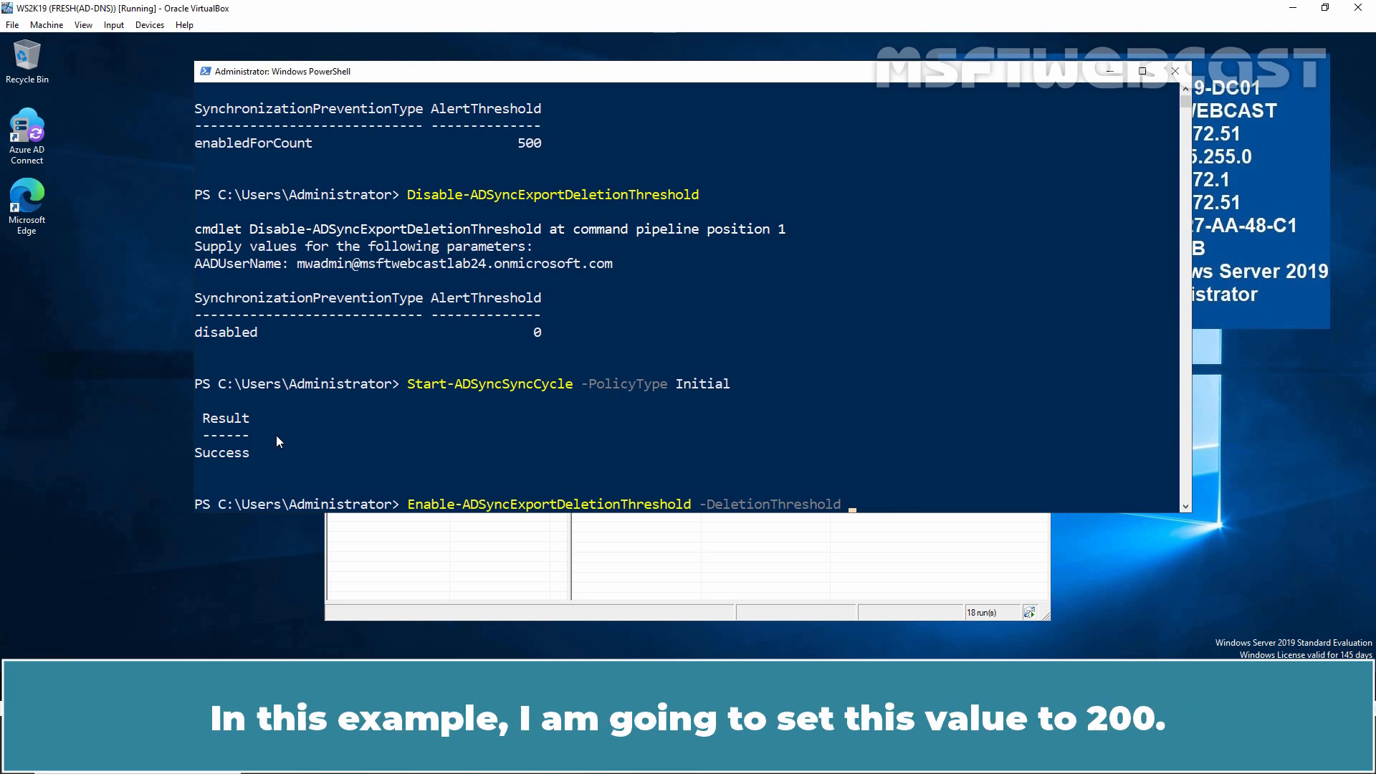
text(200)
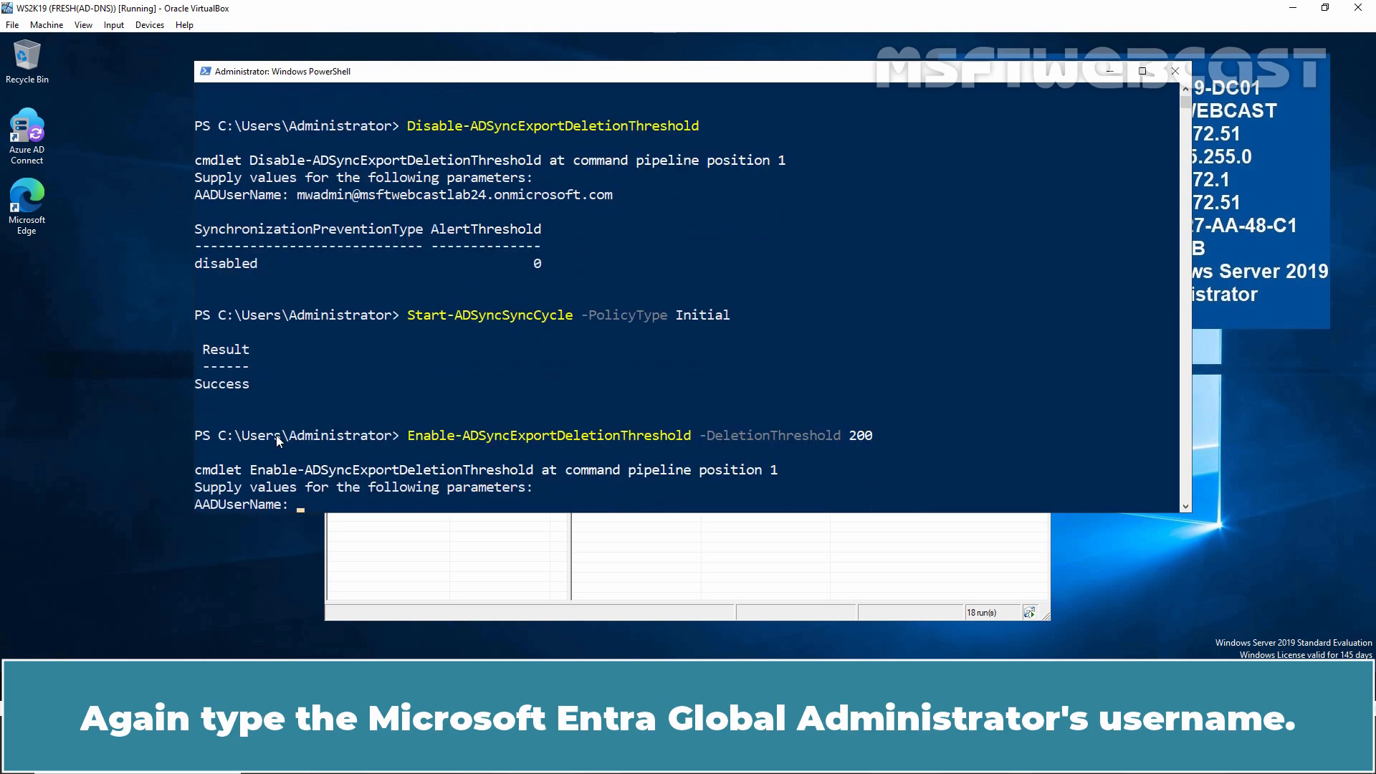
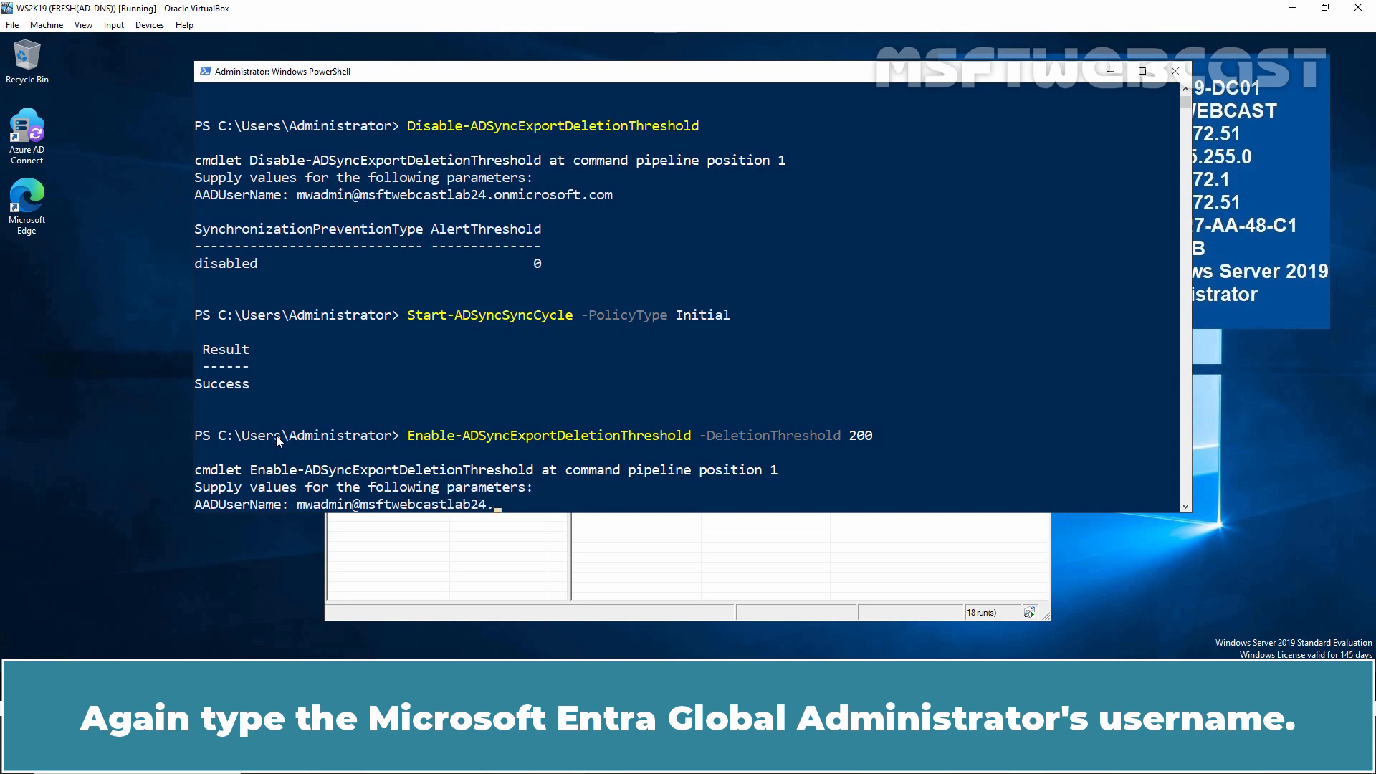